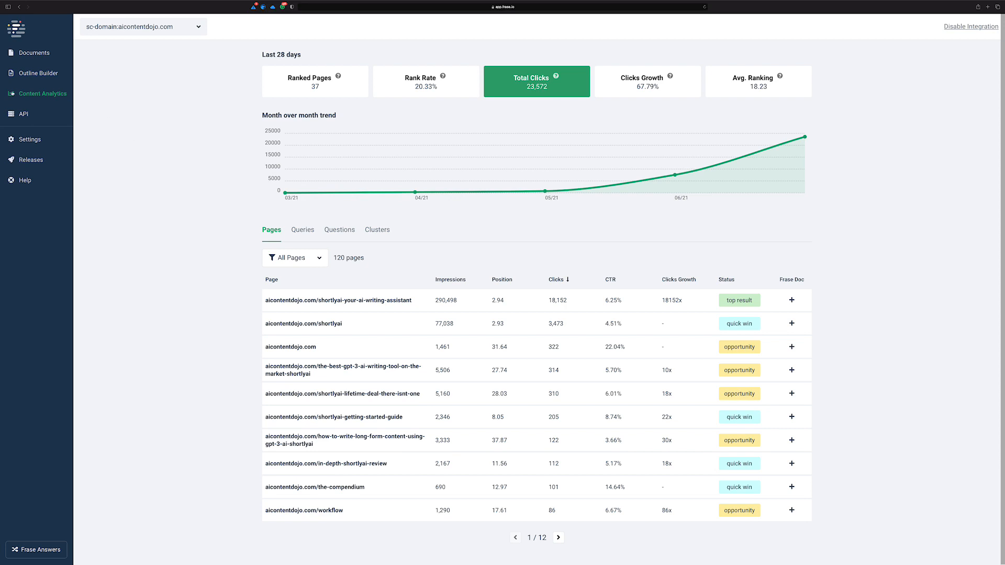
pyautogui.moveTo(132, 137)
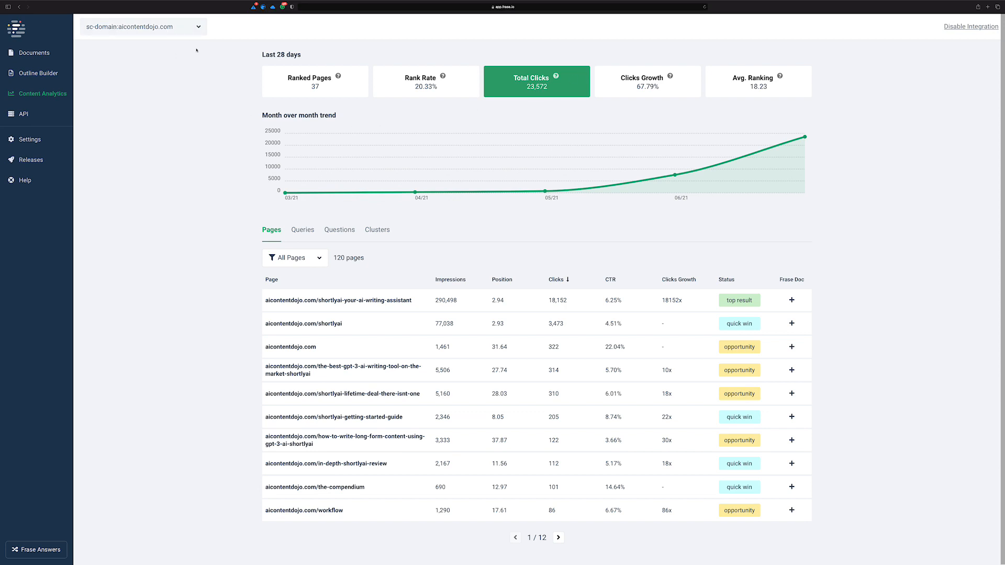
pyautogui.moveTo(683, 181)
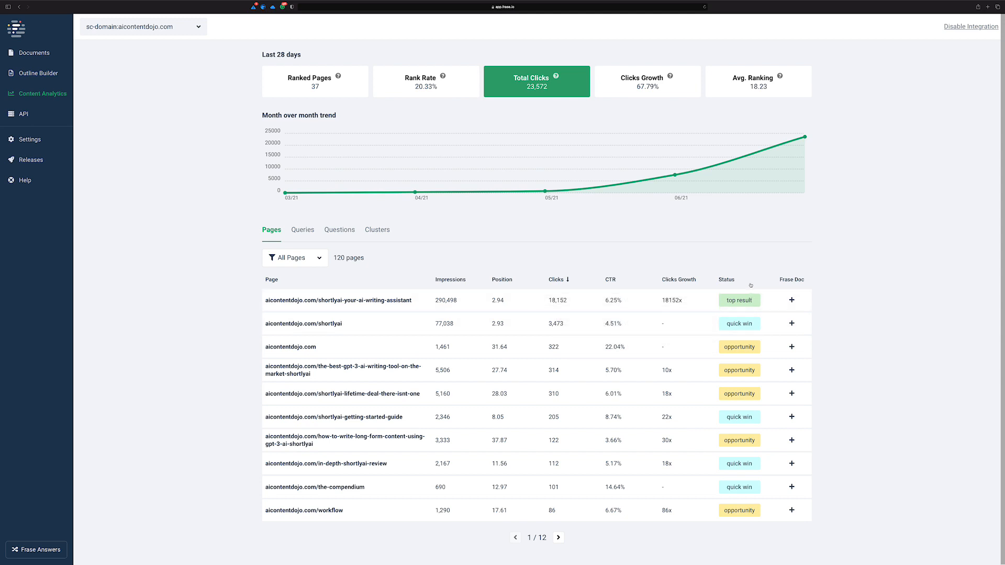
pyautogui.moveTo(739, 300)
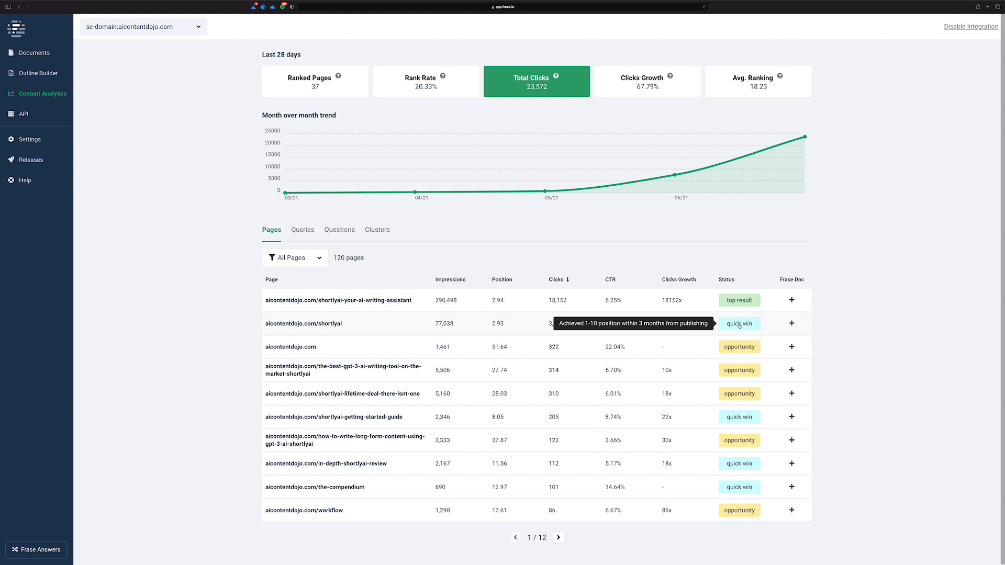
pyautogui.moveTo(739, 346)
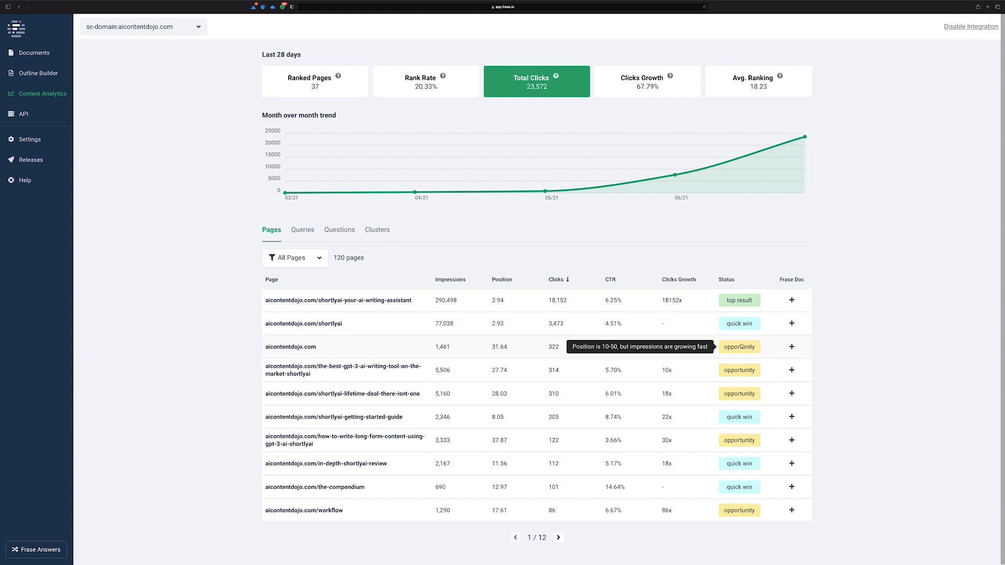
pyautogui.moveTo(739, 346)
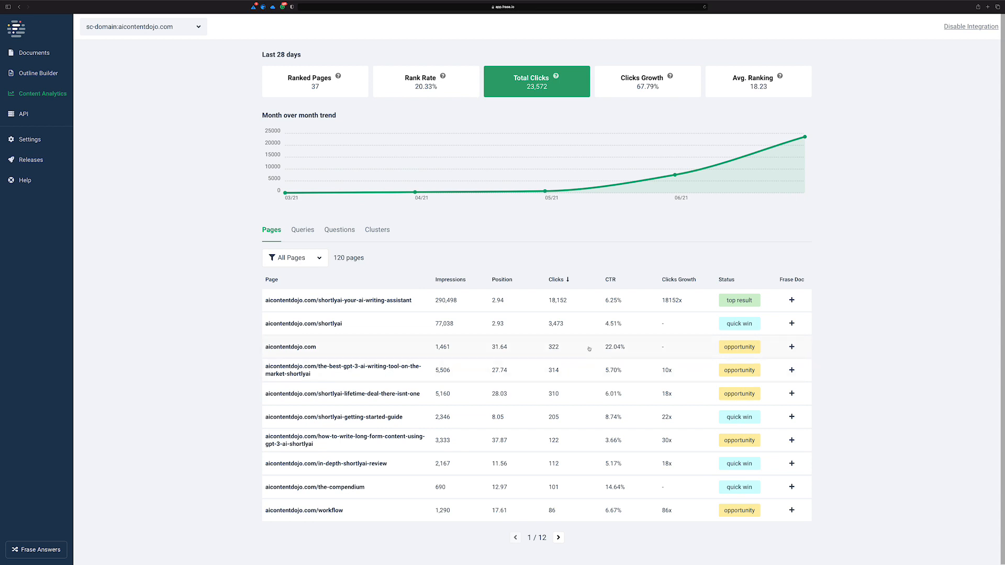
pyautogui.moveTo(738, 369)
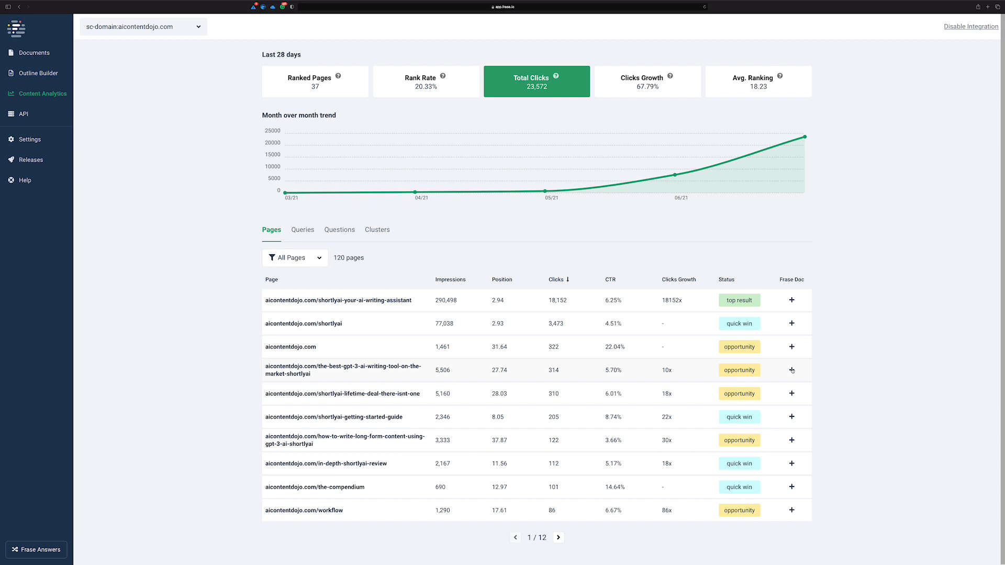
pyautogui.moveTo(385, 361)
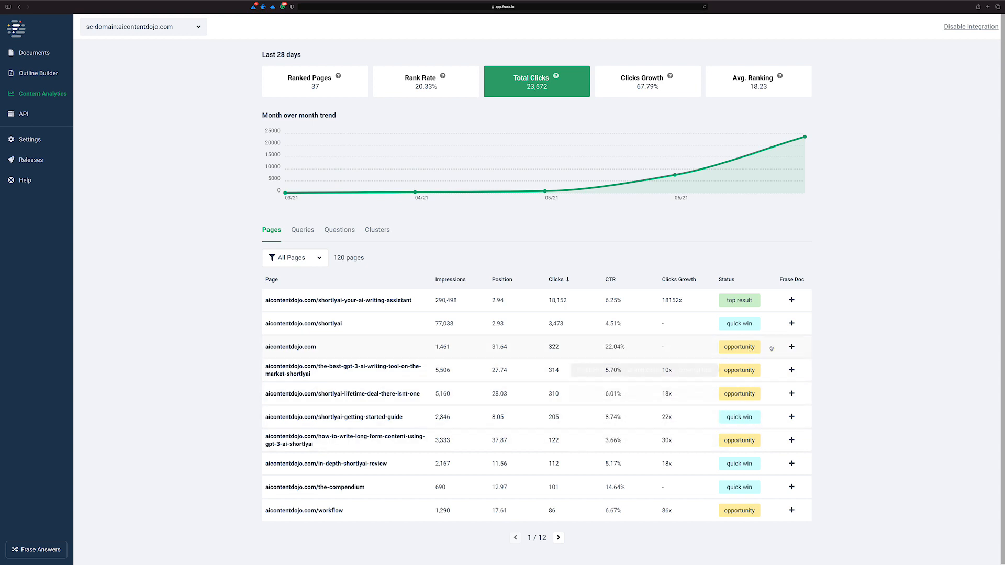
pyautogui.moveTo(739, 347)
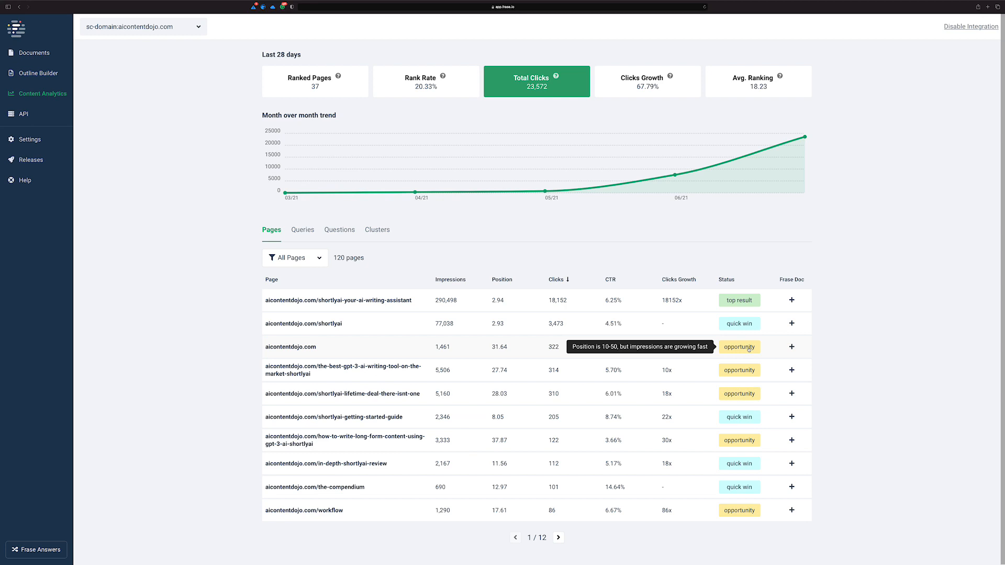
pyautogui.moveTo(155, 268)
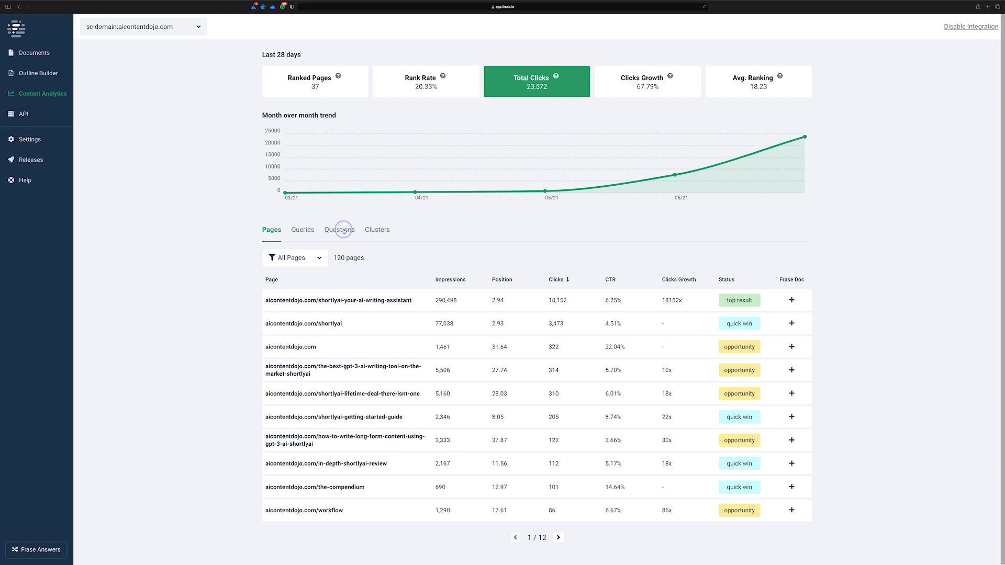
# Show the Questions report listing queries the site ranks for with clicks and status.
pyautogui.click(339, 230)
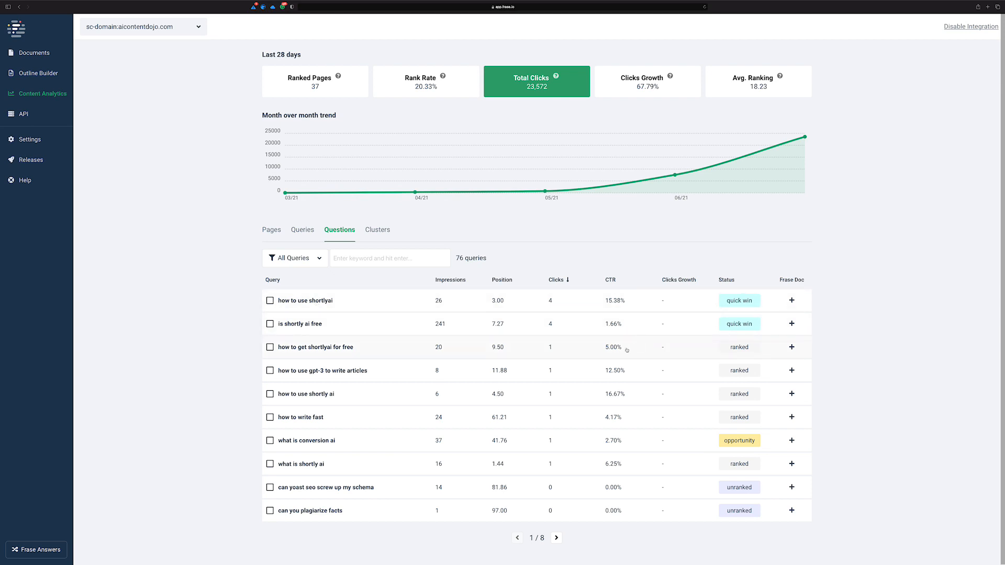
pyautogui.moveTo(416, 406)
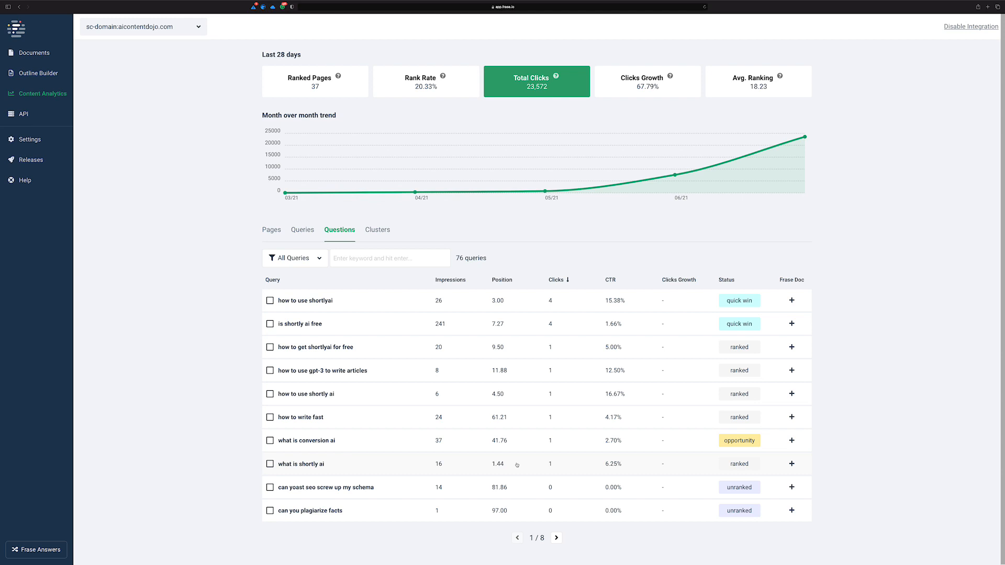
pyautogui.moveTo(673, 430)
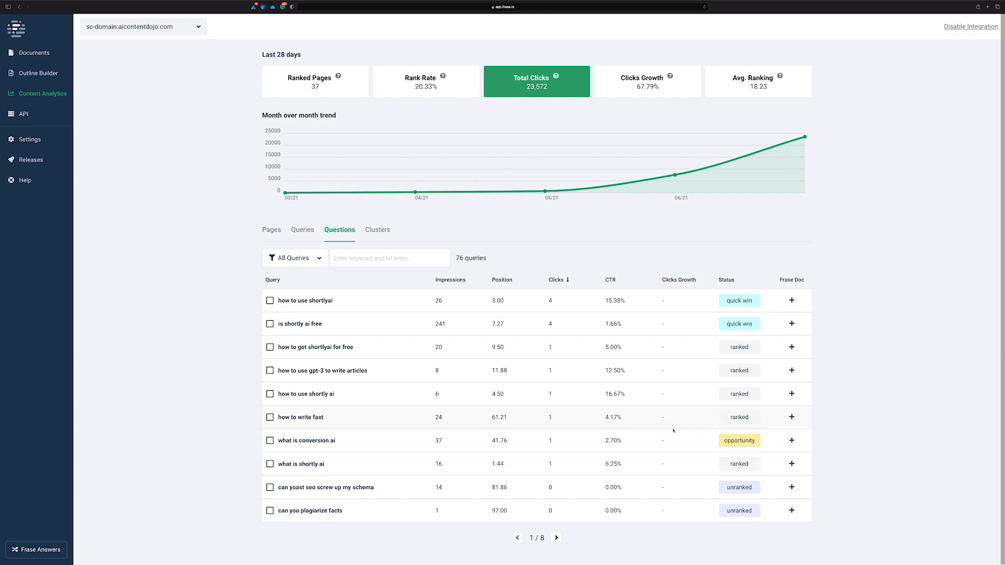
pyautogui.moveTo(416, 443)
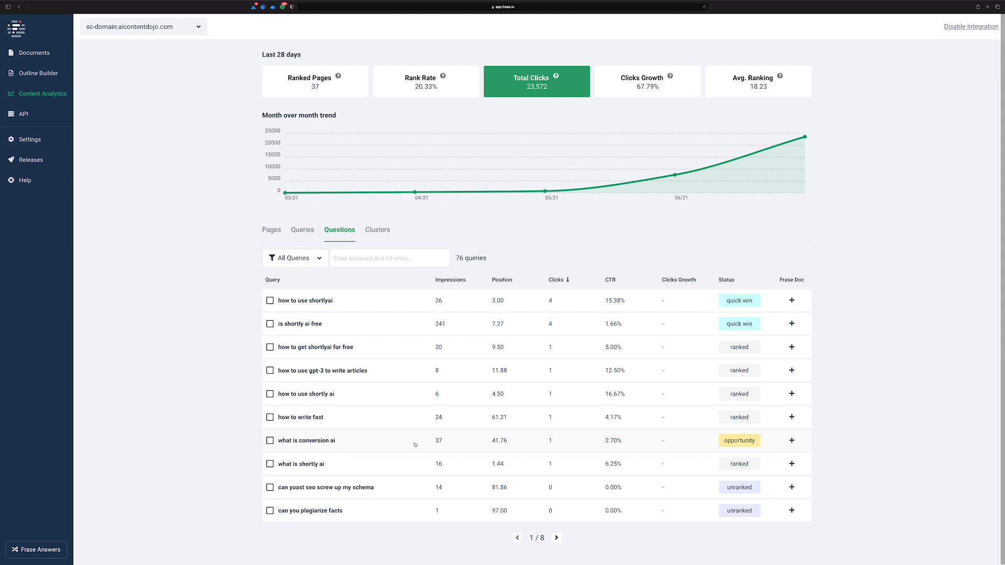
pyautogui.moveTo(377, 467)
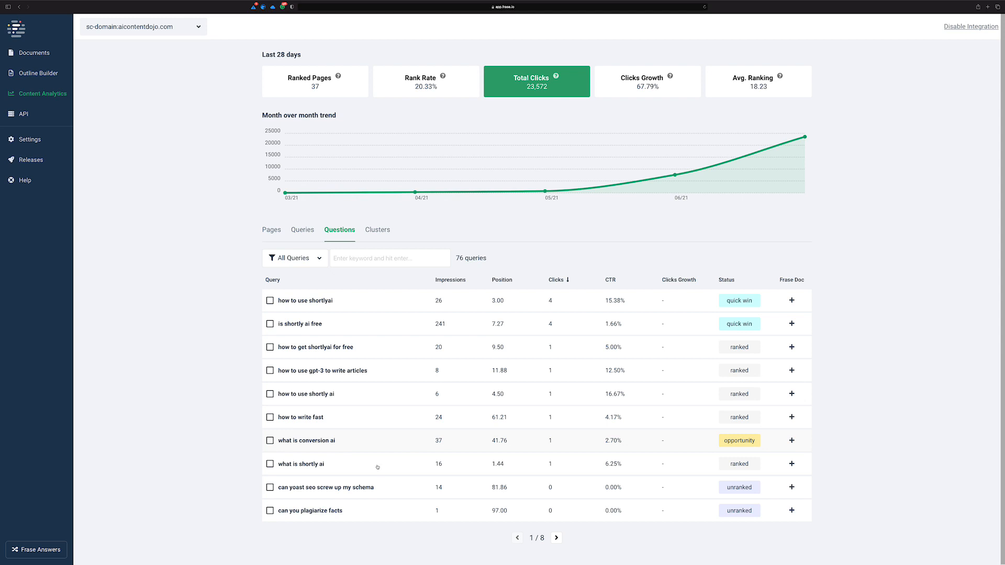
pyautogui.moveTo(452, 410)
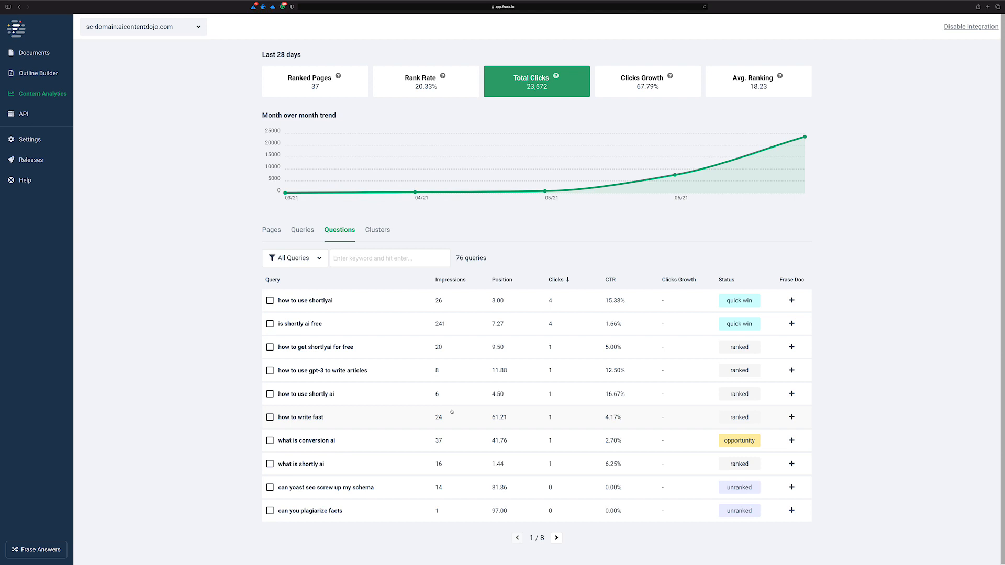
pyautogui.moveTo(548, 433)
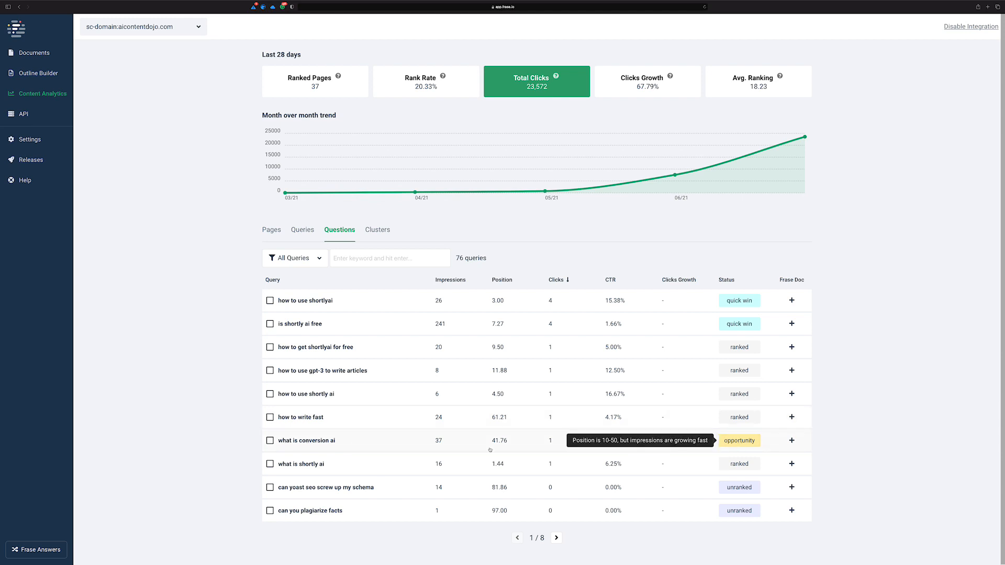
pyautogui.moveTo(500, 441)
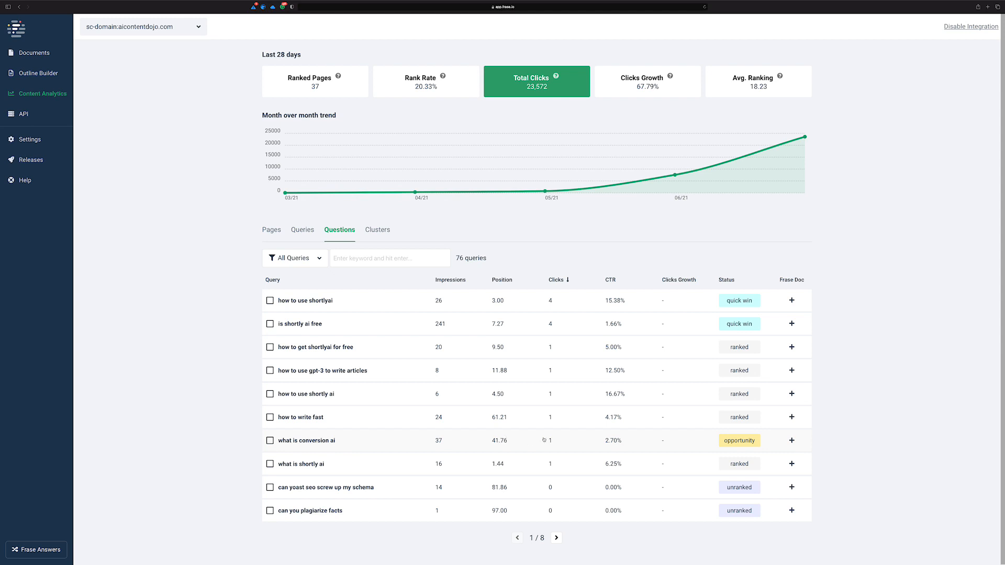
pyautogui.moveTo(489, 434)
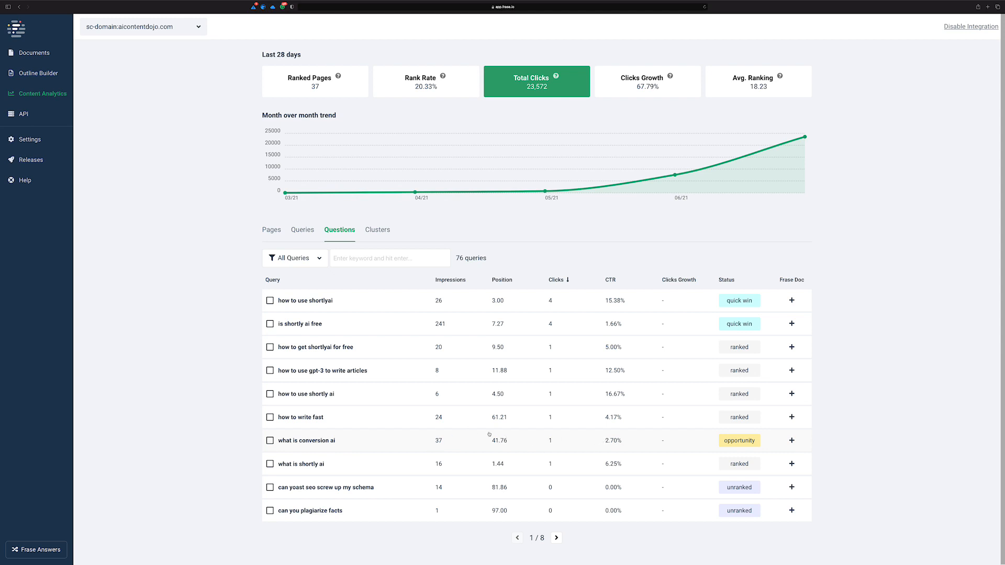
pyautogui.moveTo(493, 439)
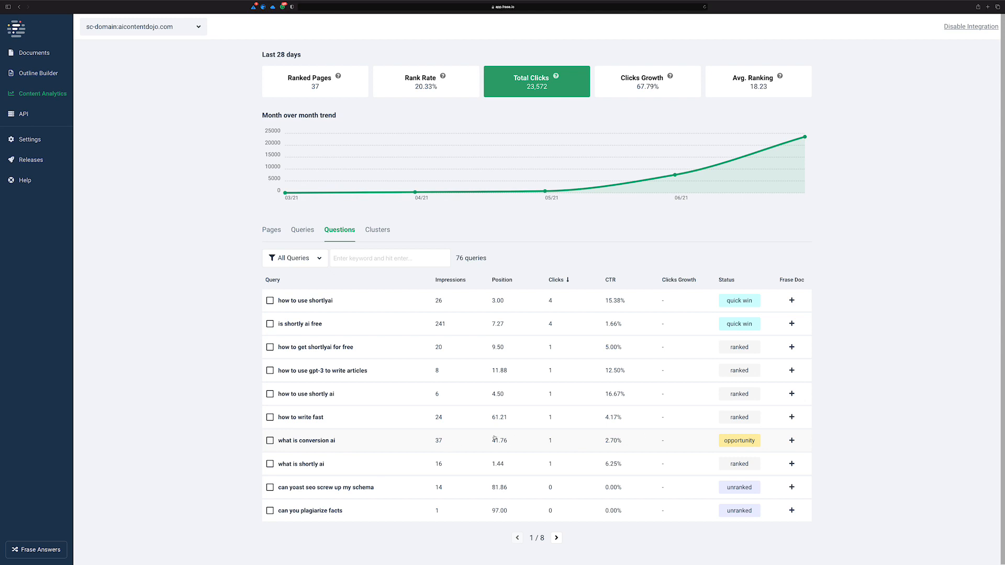
pyautogui.moveTo(738, 440)
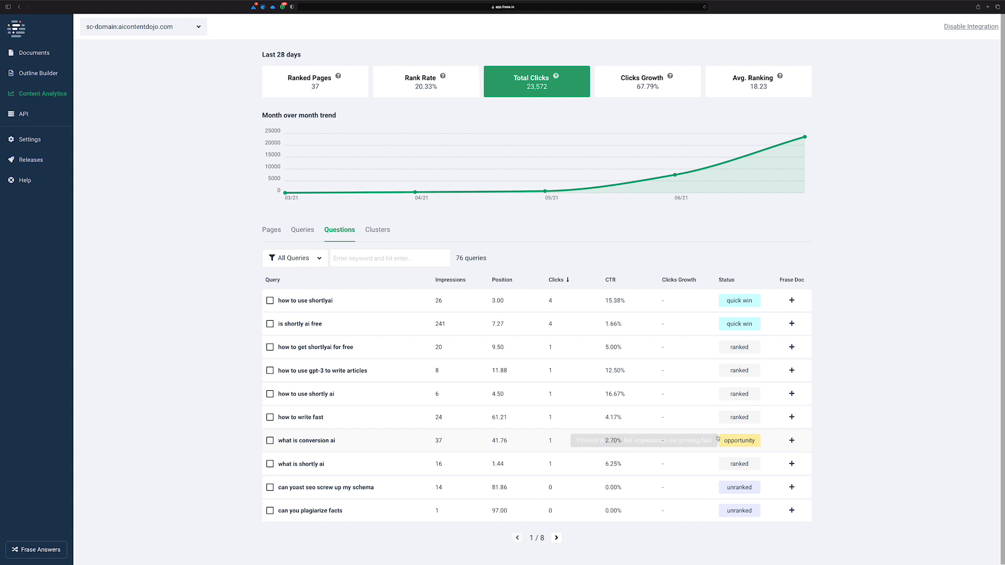
pyautogui.click(556, 537)
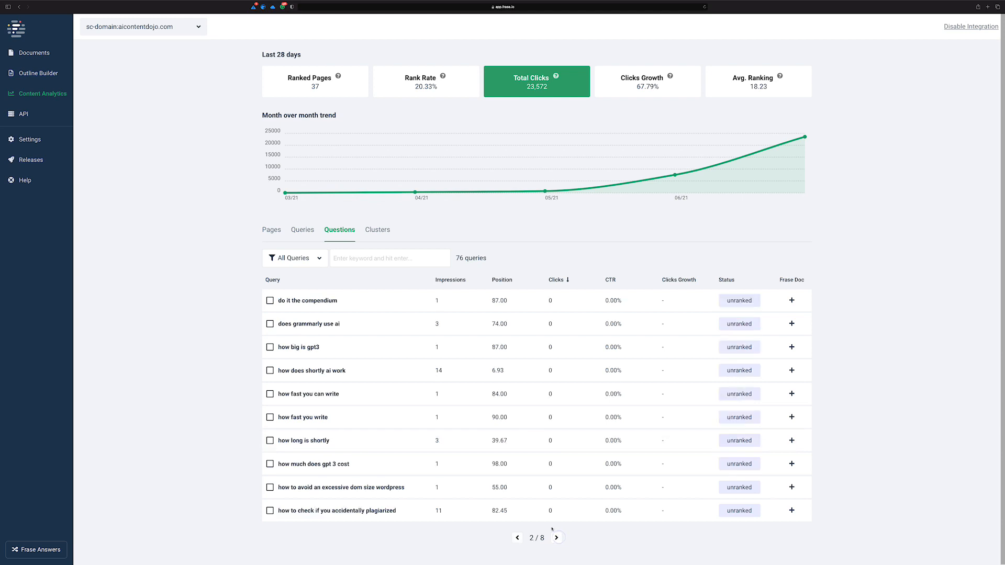
pyautogui.click(556, 536)
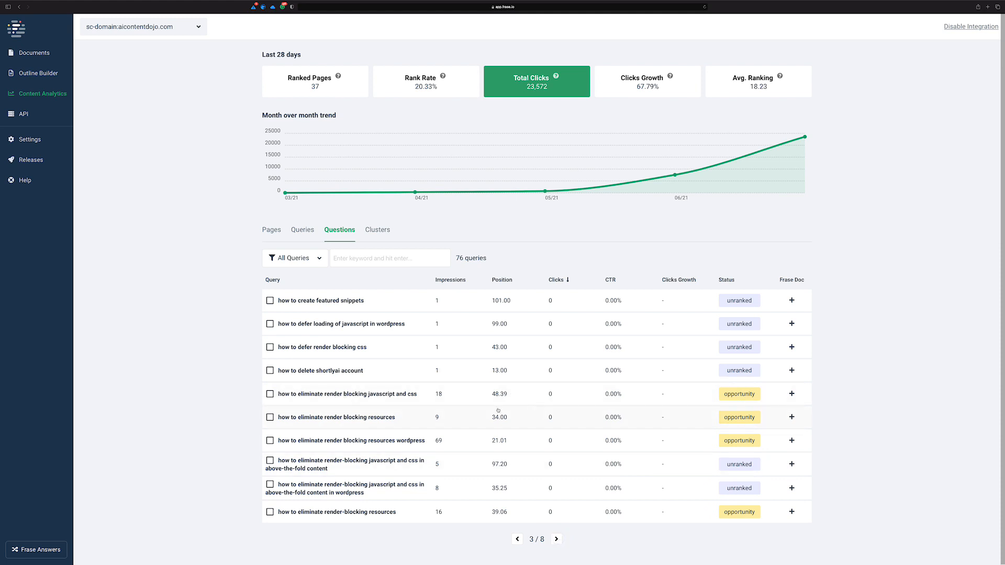
pyautogui.moveTo(373, 399)
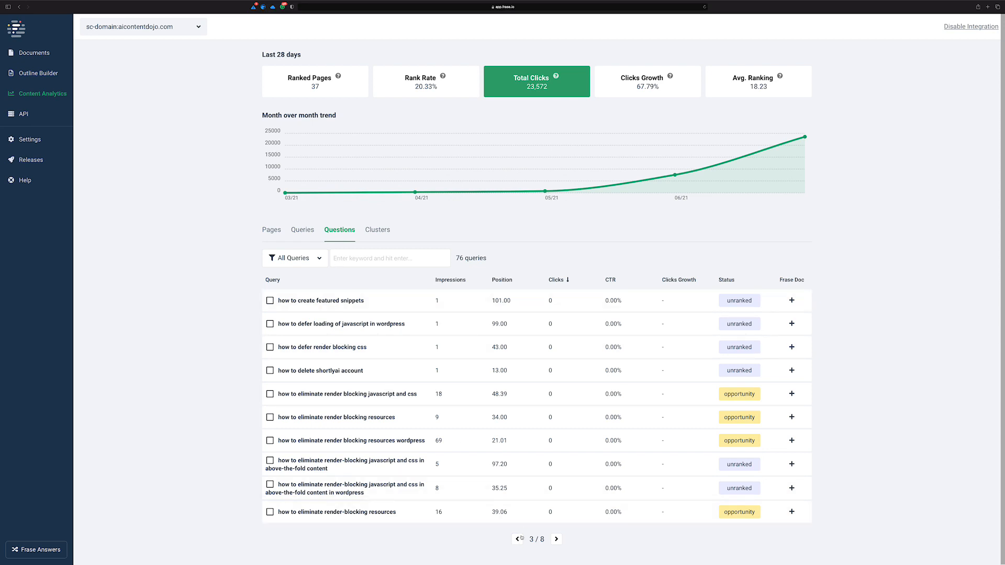
pyautogui.click(518, 538)
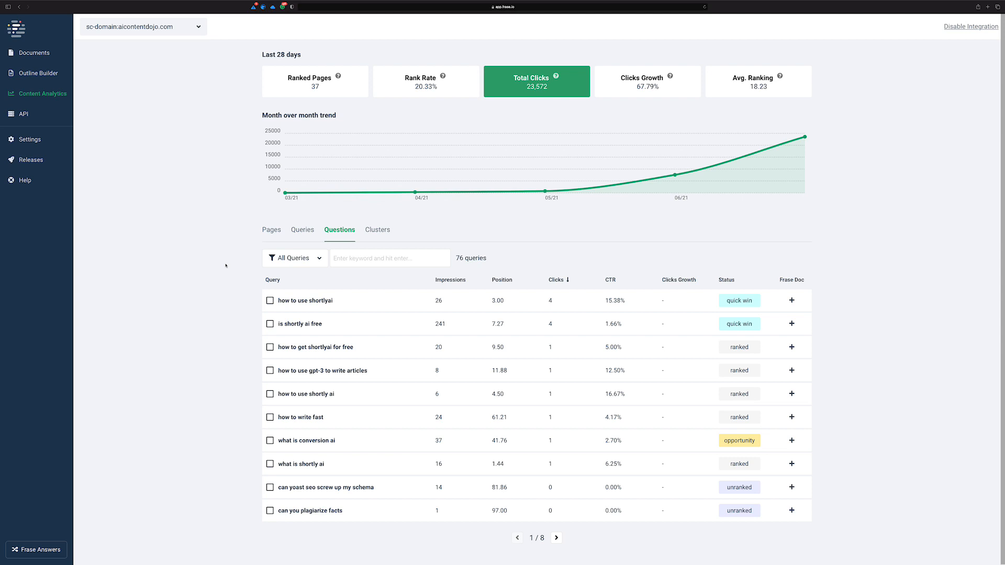
pyautogui.moveTo(217, 262)
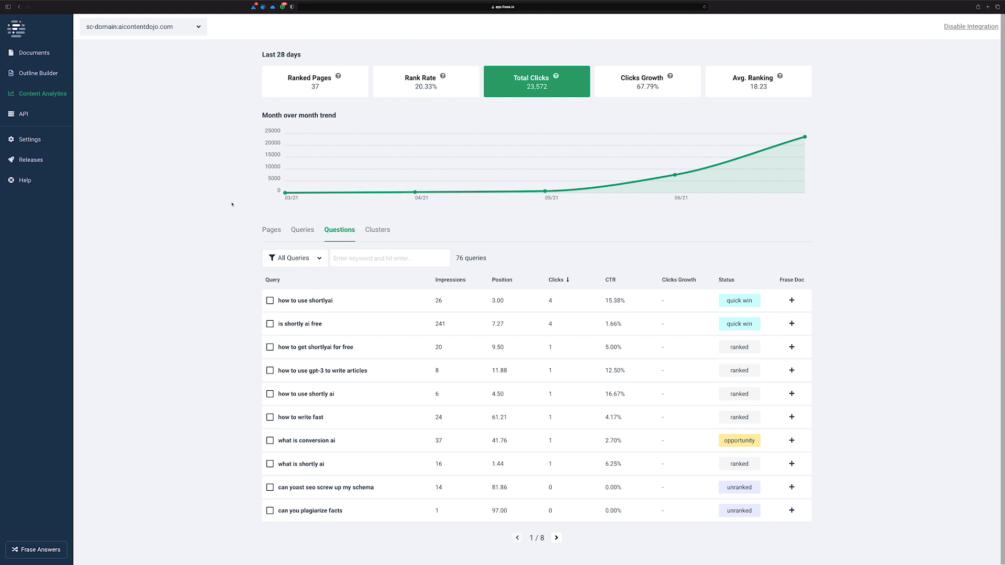
pyautogui.moveTo(381, 109)
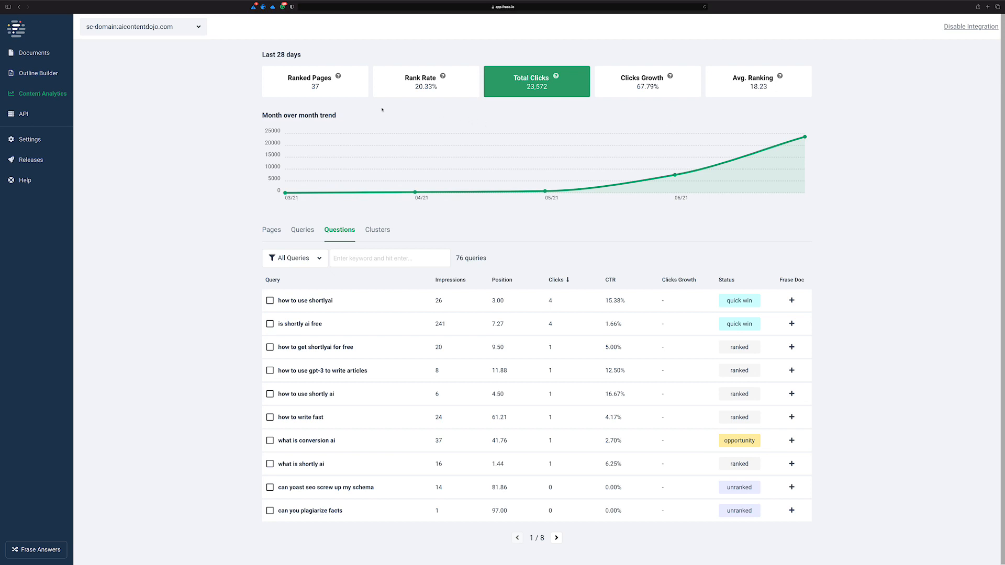
# Cycle the trend chart through ranked pages, rank rate, clicks growth and average ranking, then return to the pages report.
pyautogui.click(315, 82)
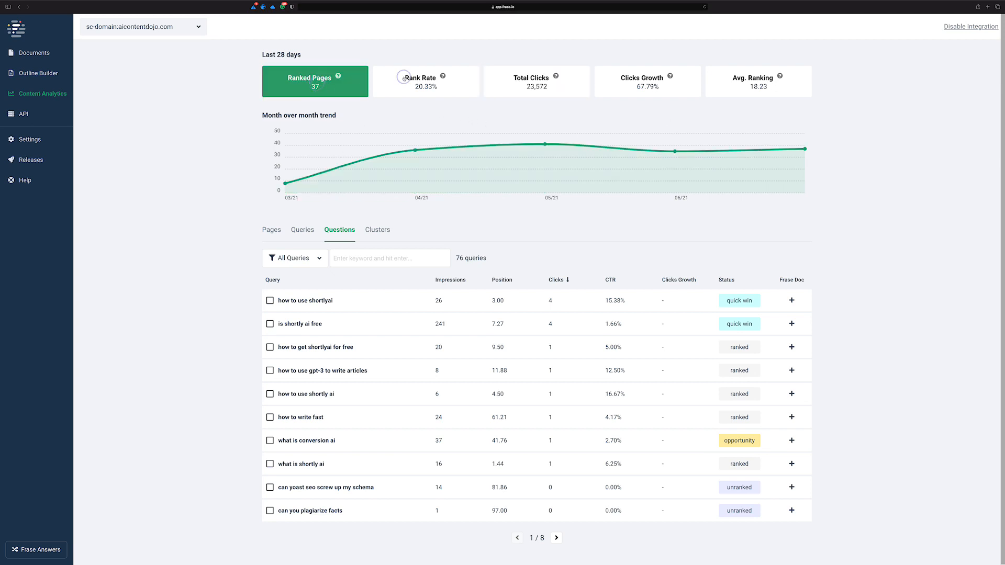
pyautogui.click(425, 80)
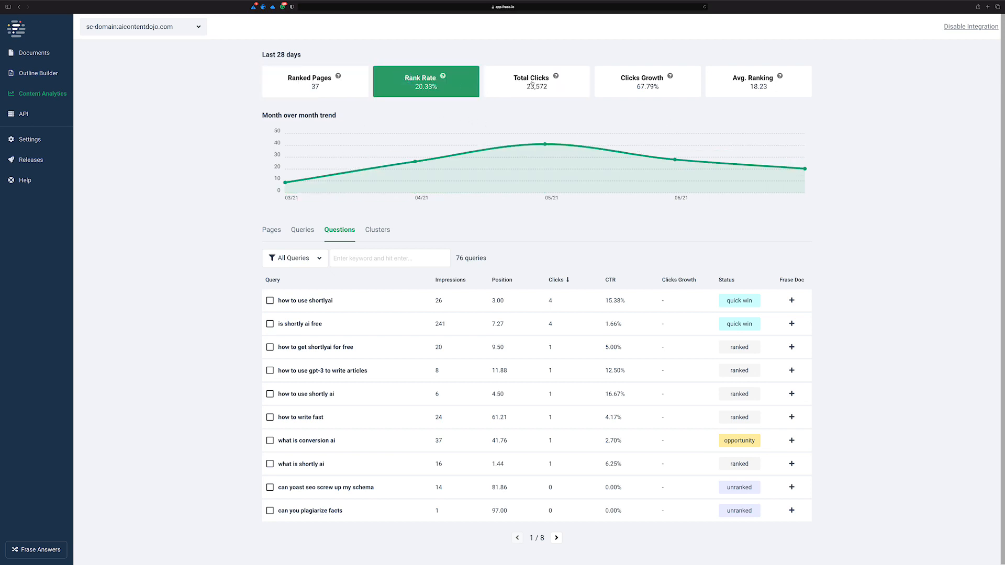
pyautogui.click(647, 81)
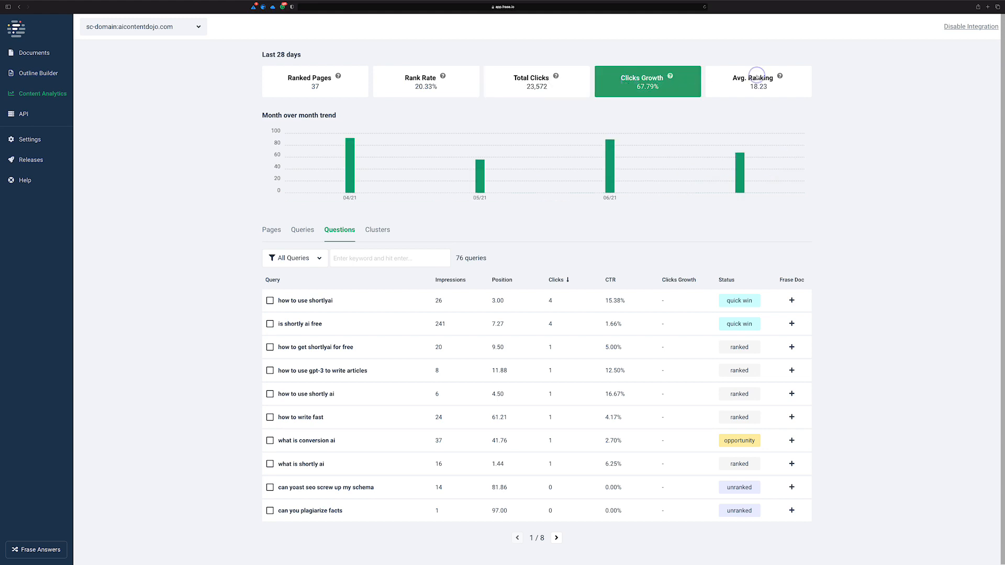
pyautogui.click(757, 82)
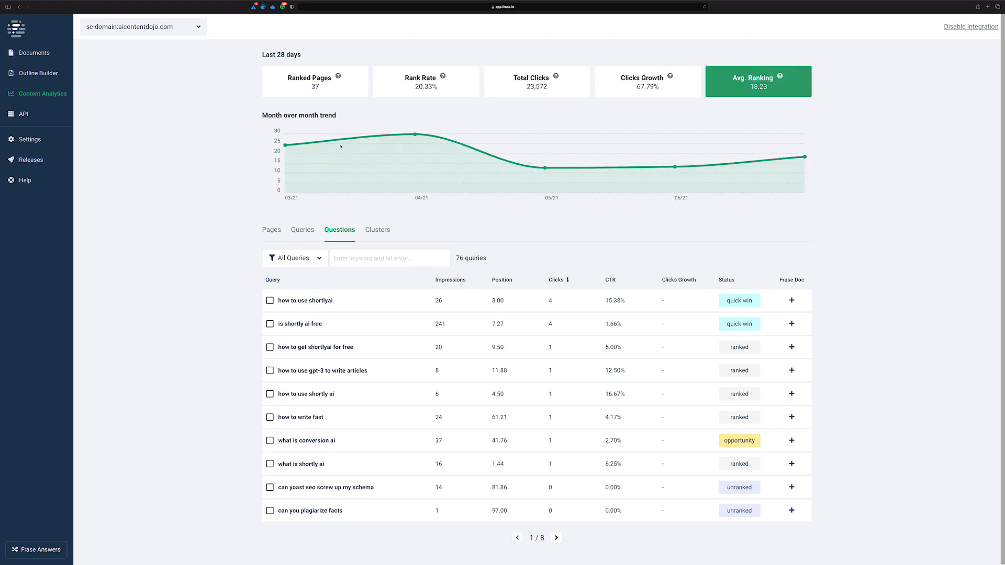
pyautogui.click(314, 82)
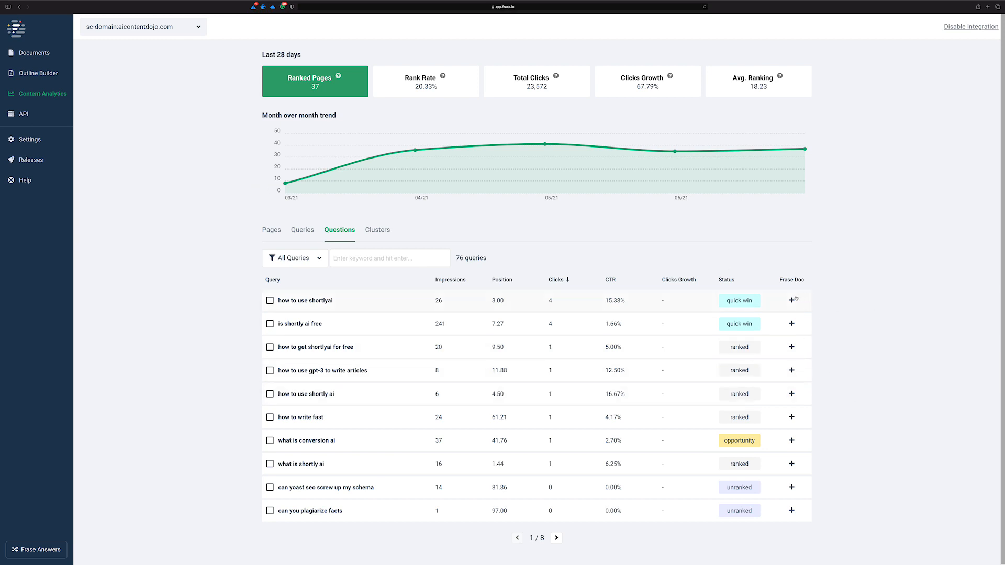
pyautogui.click(535, 81)
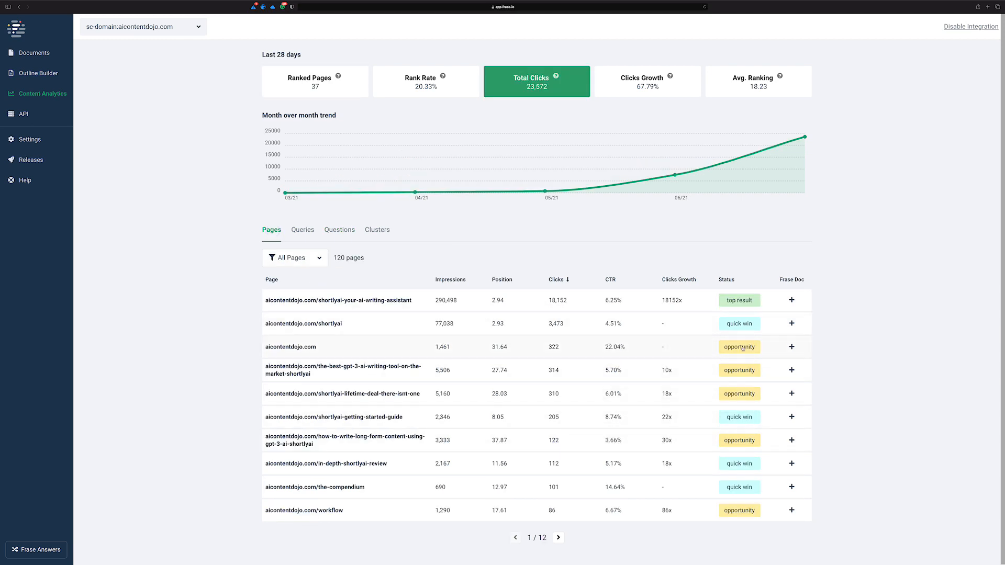
pyautogui.moveTo(739, 347)
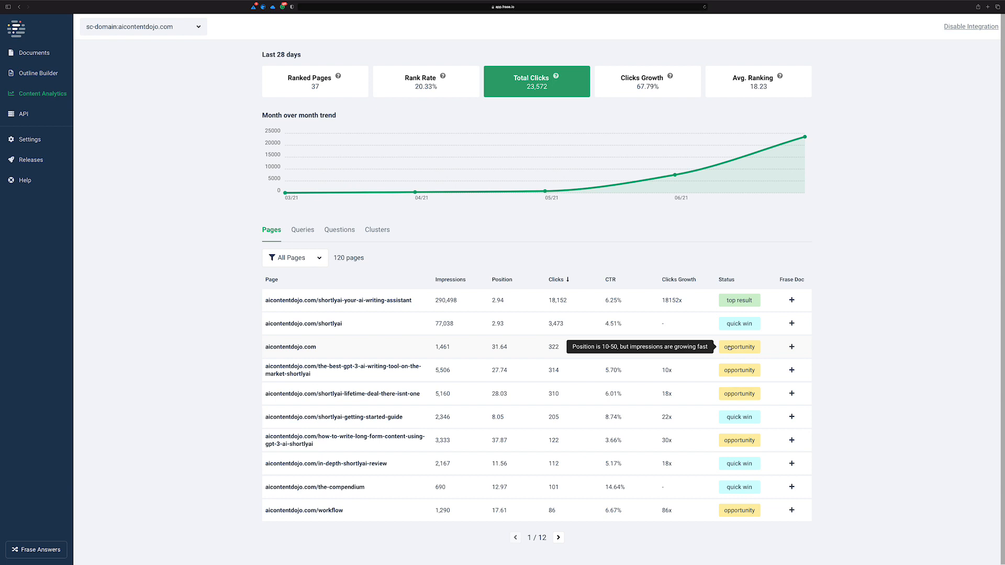
pyautogui.moveTo(339, 339)
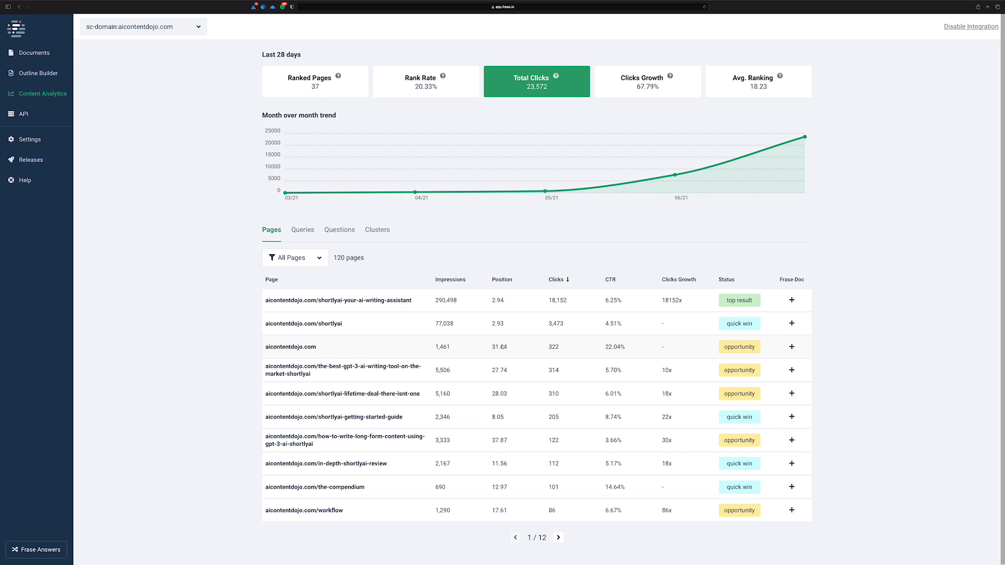
pyautogui.moveTo(501, 346)
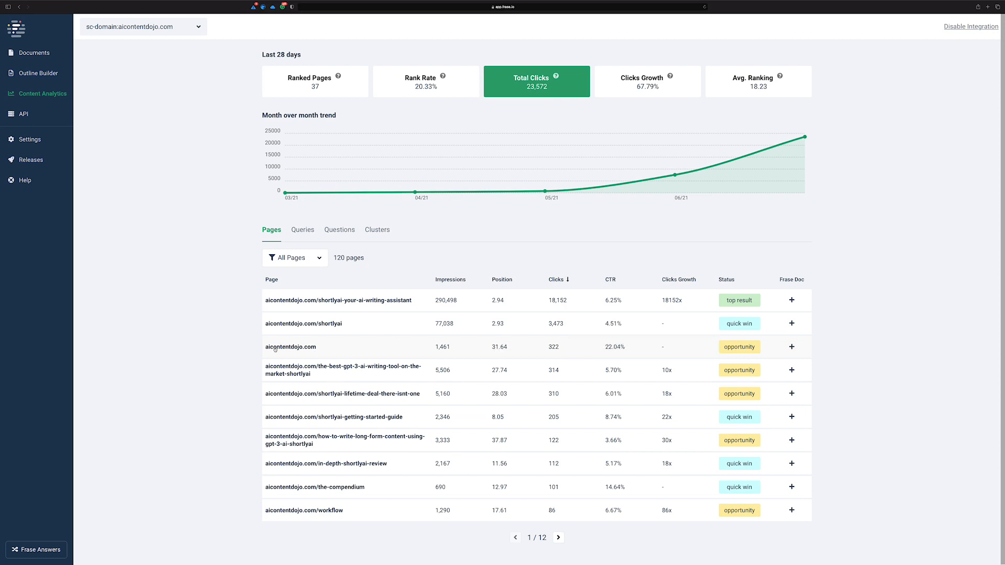
pyautogui.moveTo(423, 358)
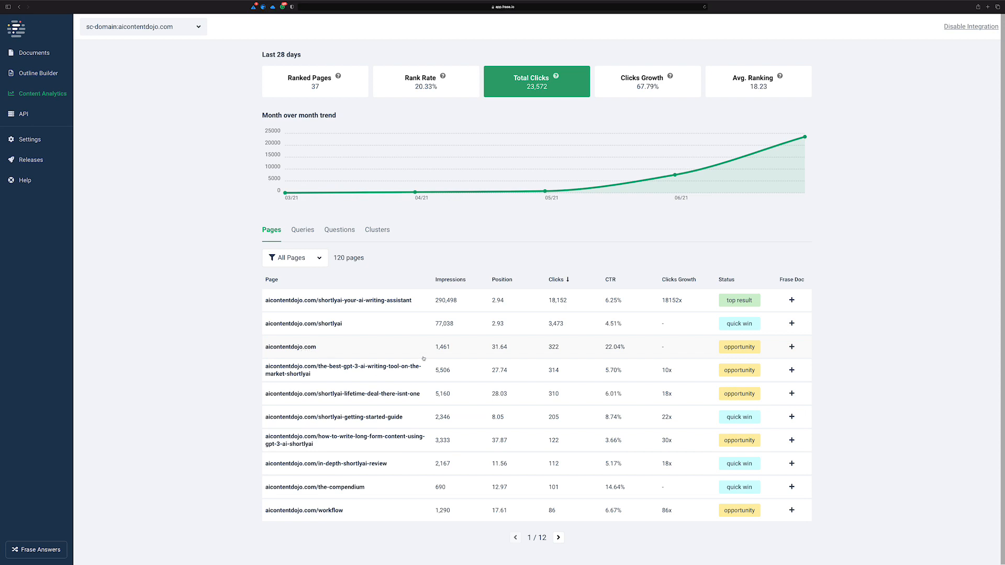
pyautogui.moveTo(284, 366)
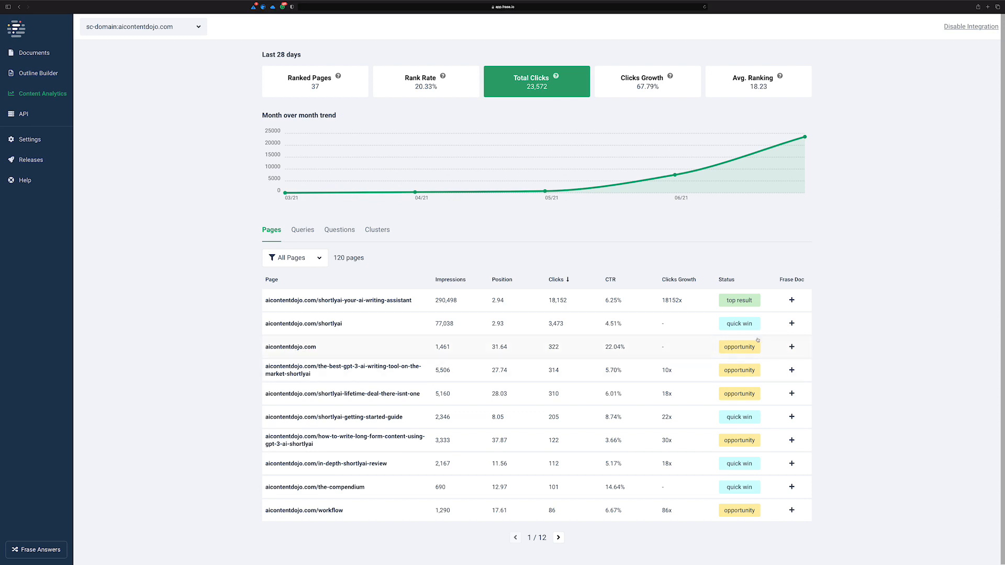
pyautogui.moveTo(366, 359)
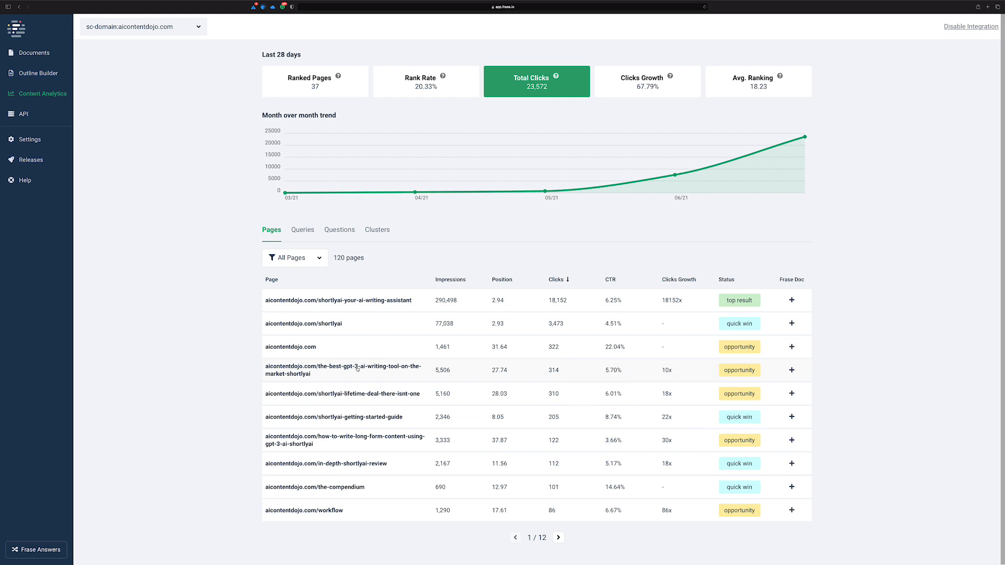
pyautogui.moveTo(495, 370)
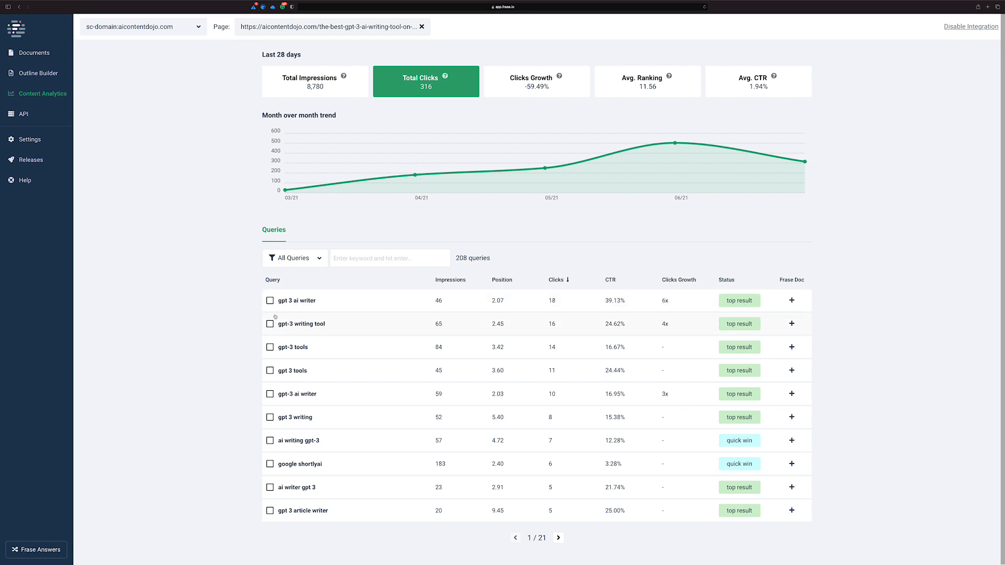
pyautogui.moveTo(412, 304)
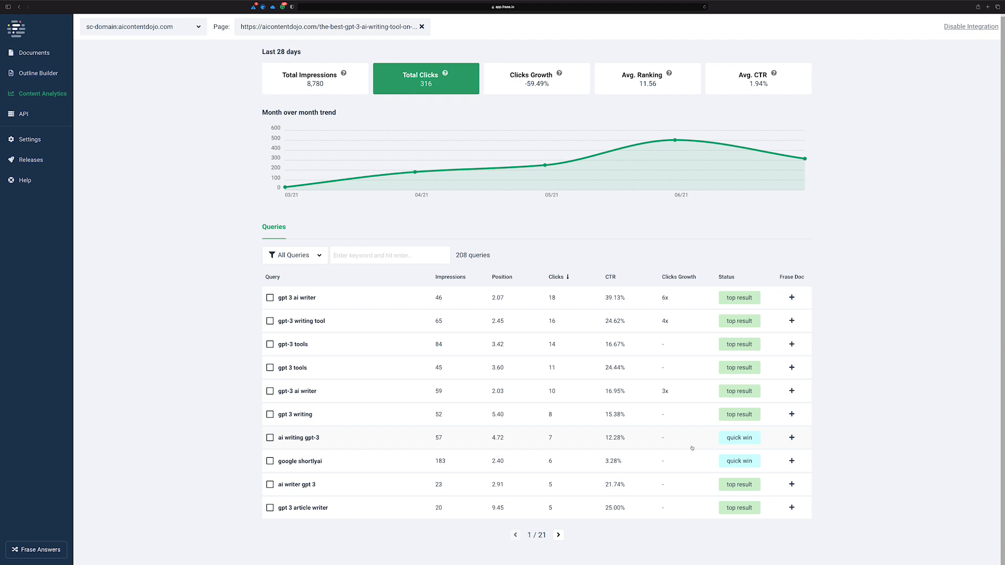
# Page to the fifth page of the GPT-3 page's queries and start a document for 'ai content writing tools'.
pyautogui.click(557, 535)
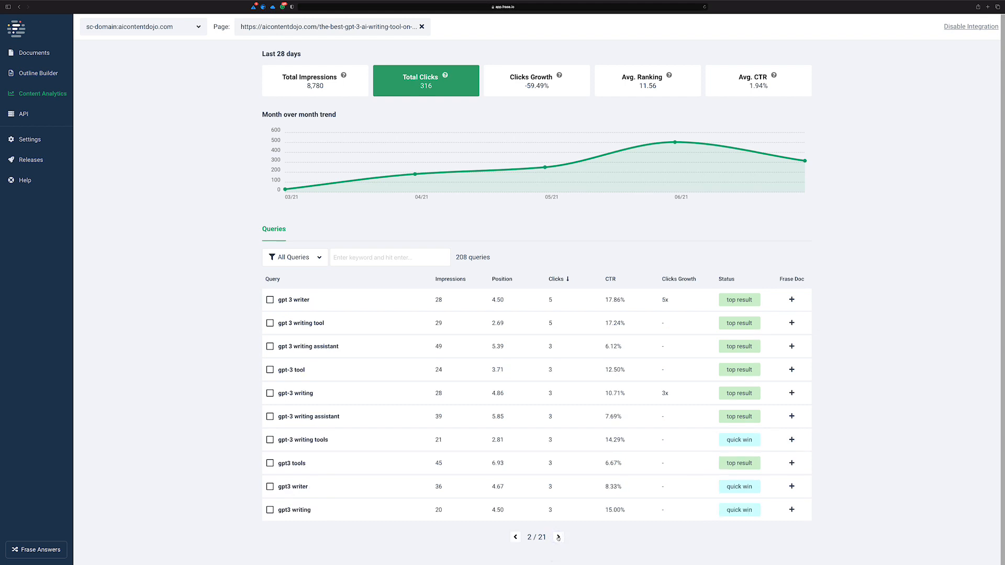
pyautogui.click(557, 536)
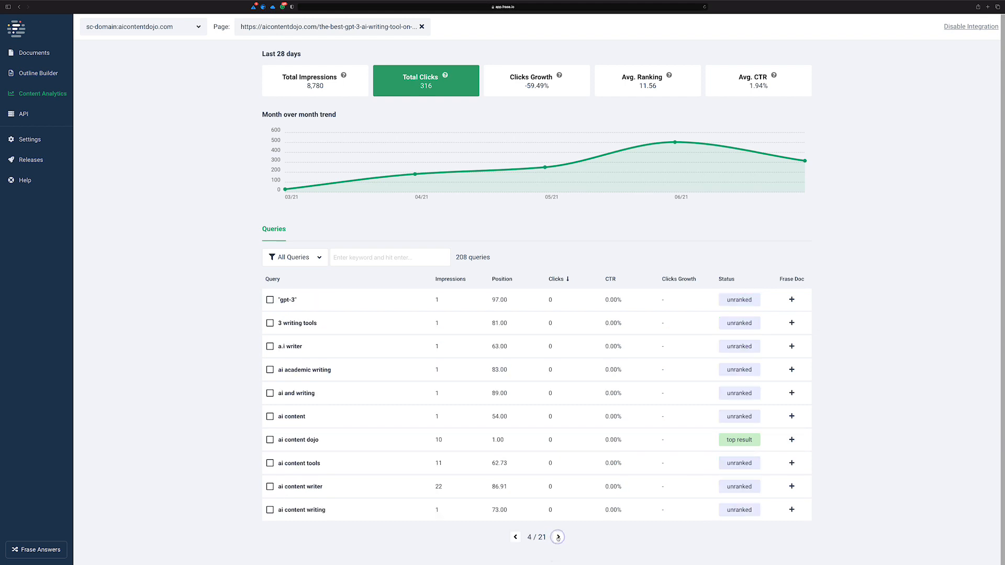
pyautogui.click(557, 536)
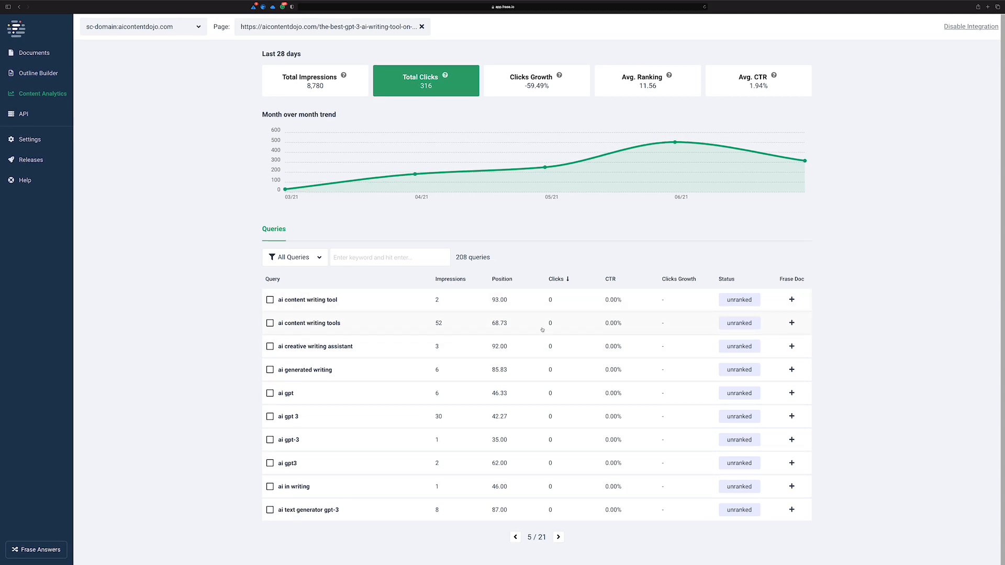
pyautogui.moveTo(386, 324)
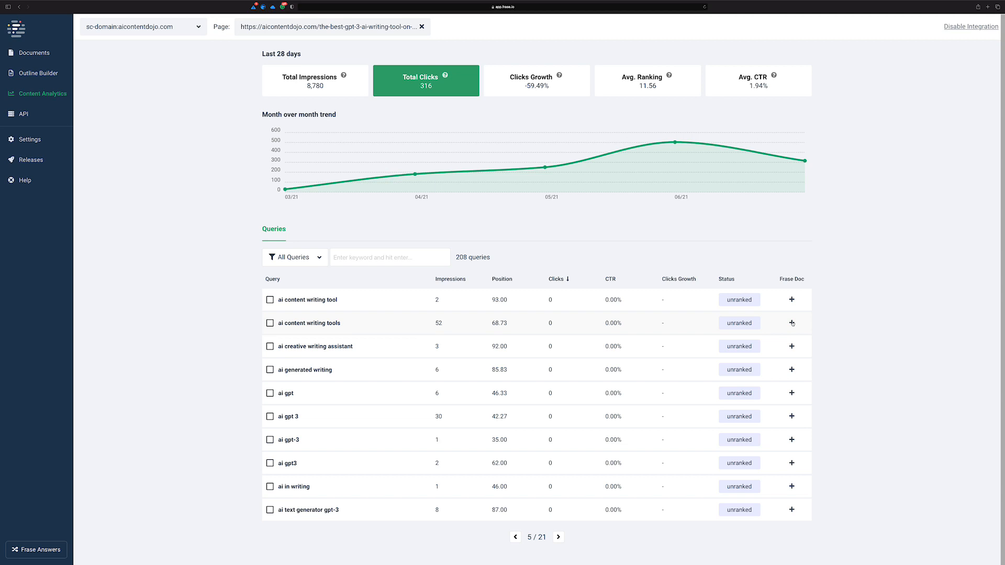
pyautogui.click(791, 324)
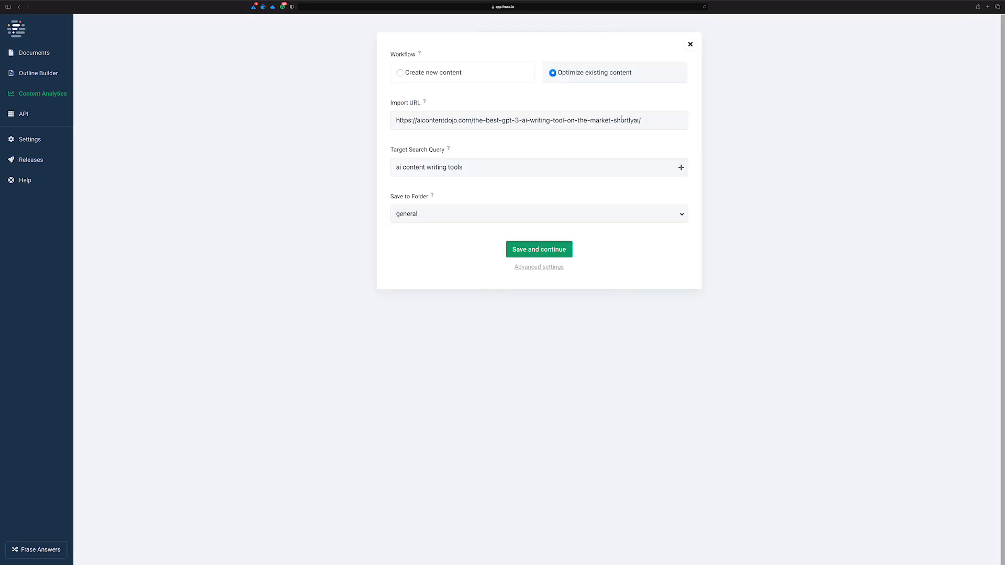
# Keep the existing article's import URL for the new document and return to the Documents list.
pyautogui.tripleClick(518, 119)
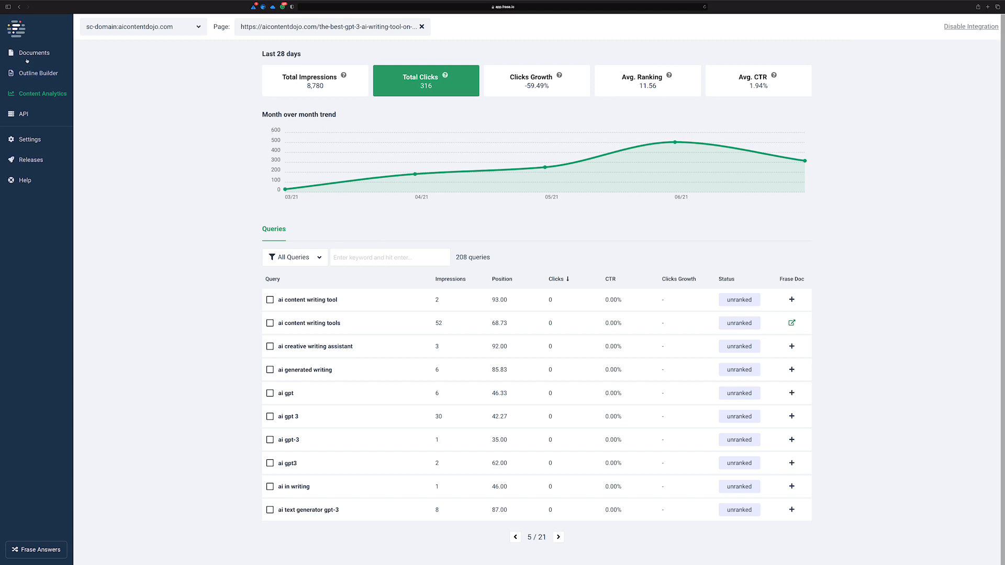
pyautogui.click(33, 53)
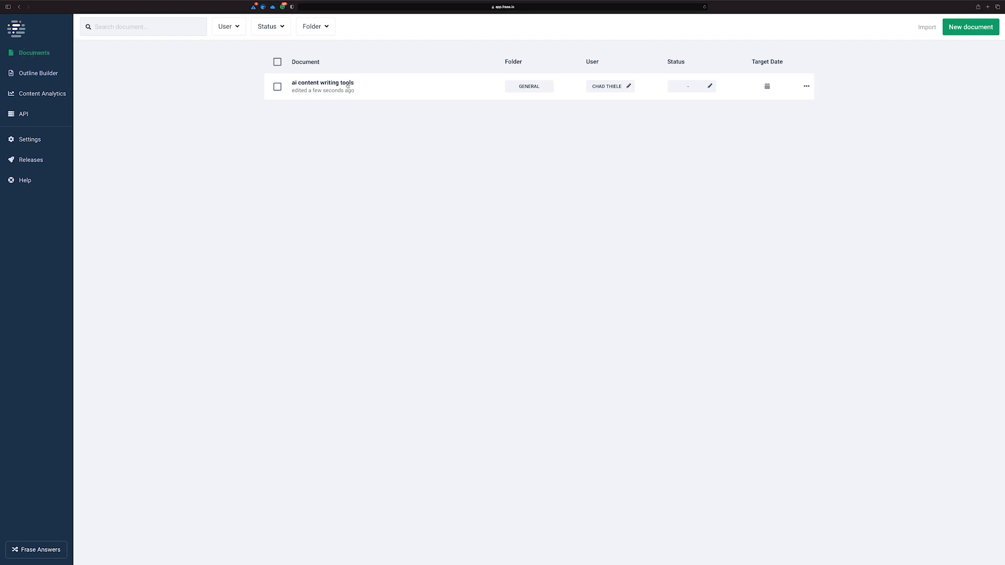
# Review the editable preview of the GPT-3 article in the 'ai content writing tools' document and confirm the import.
pyautogui.click(322, 82)
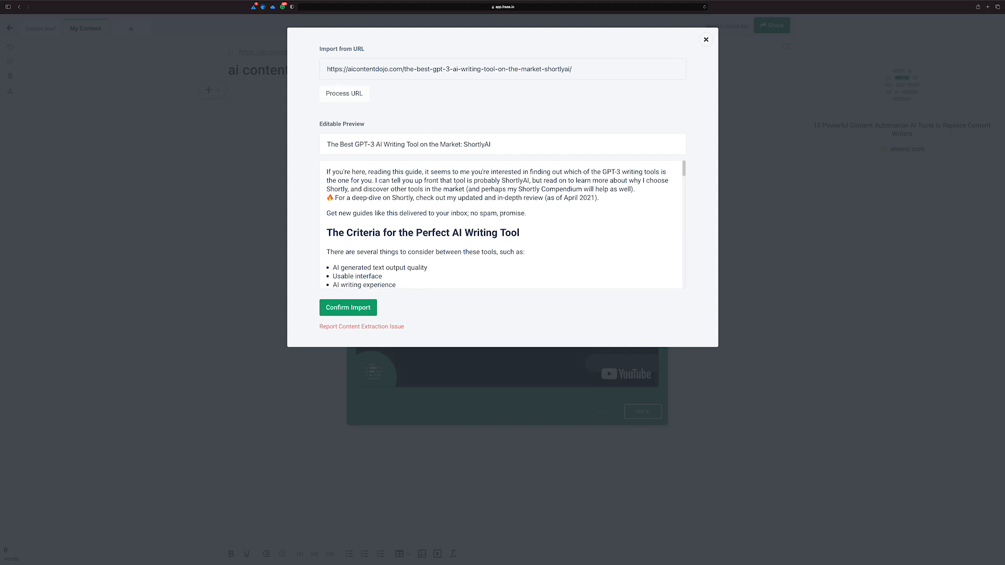
pyautogui.scroll(-3)
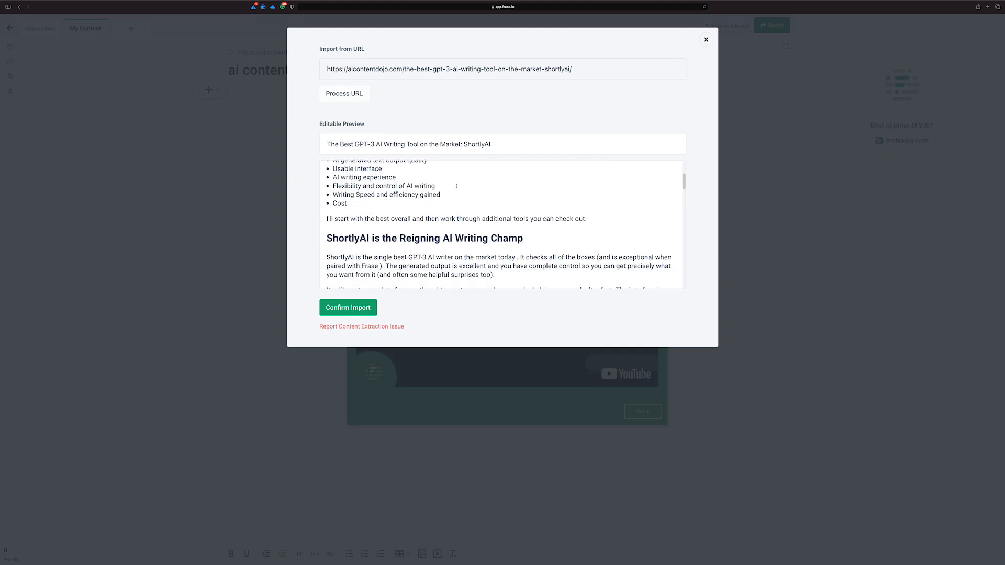
pyautogui.scroll(-3)
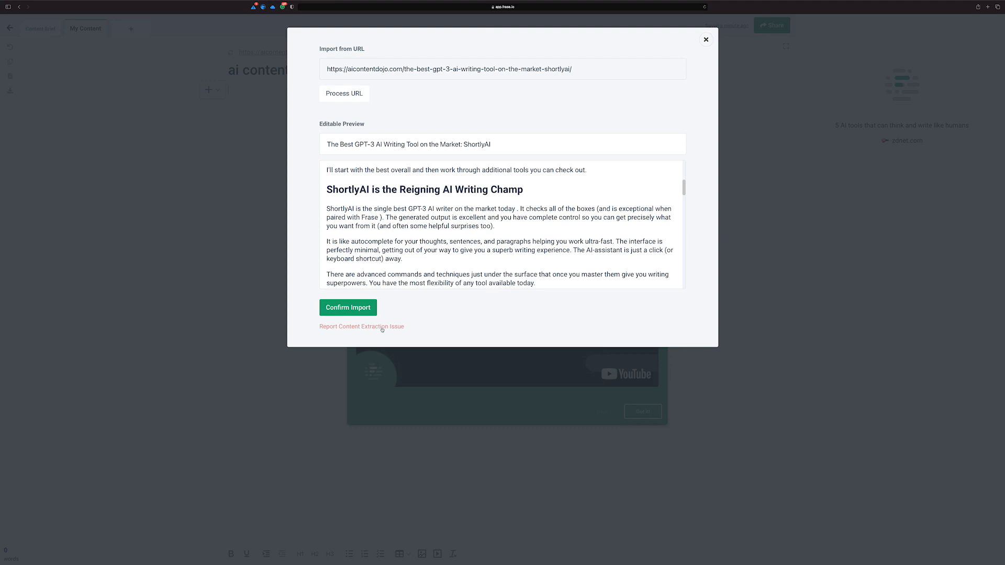
pyautogui.scroll(-3)
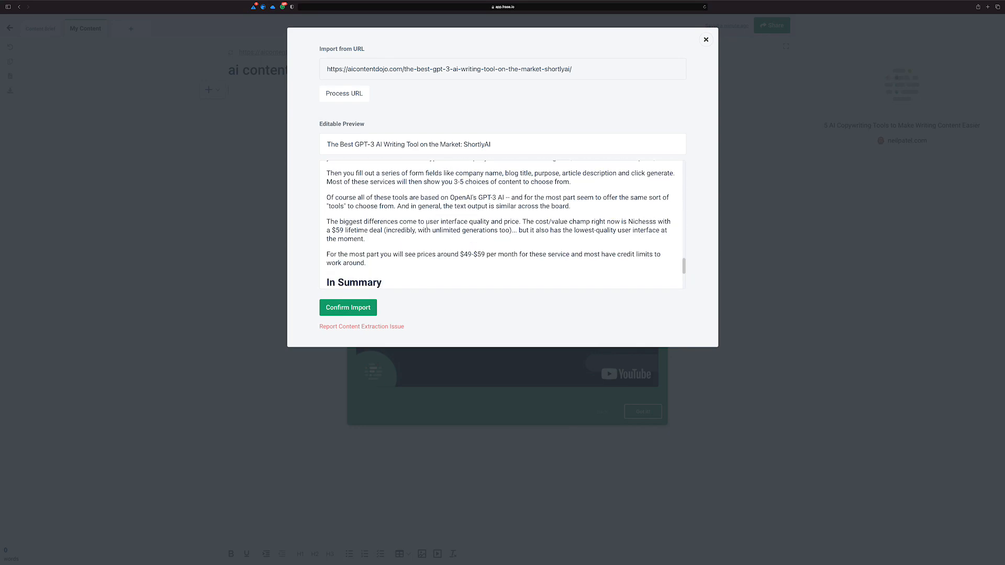
pyautogui.click(348, 307)
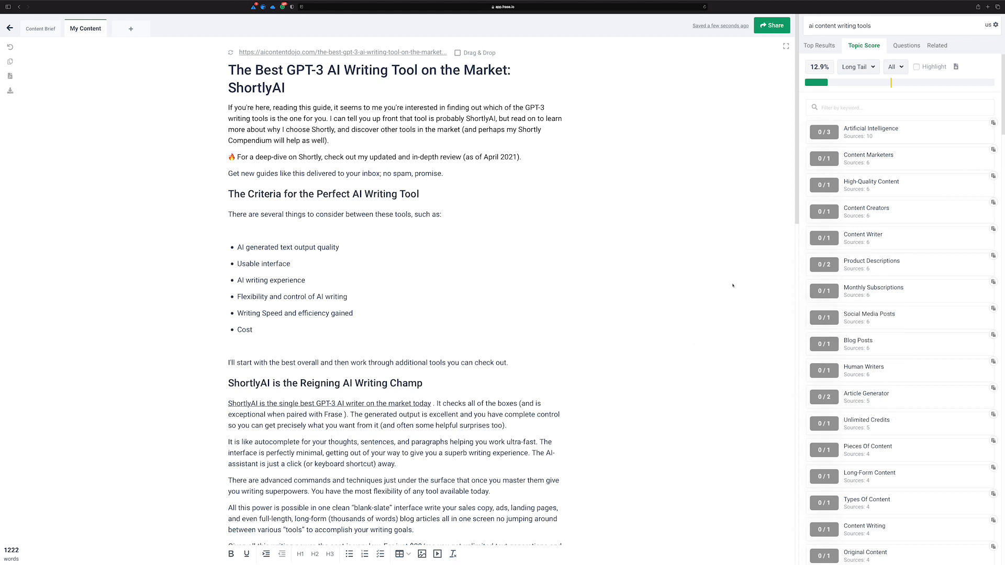
pyautogui.moveTo(729, 285)
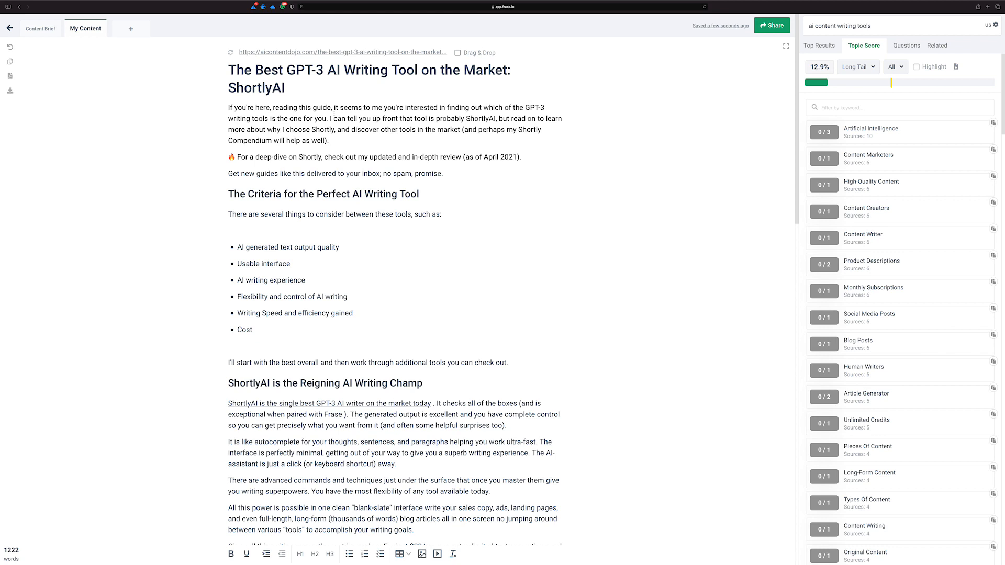
pyautogui.moveTo(101, 155)
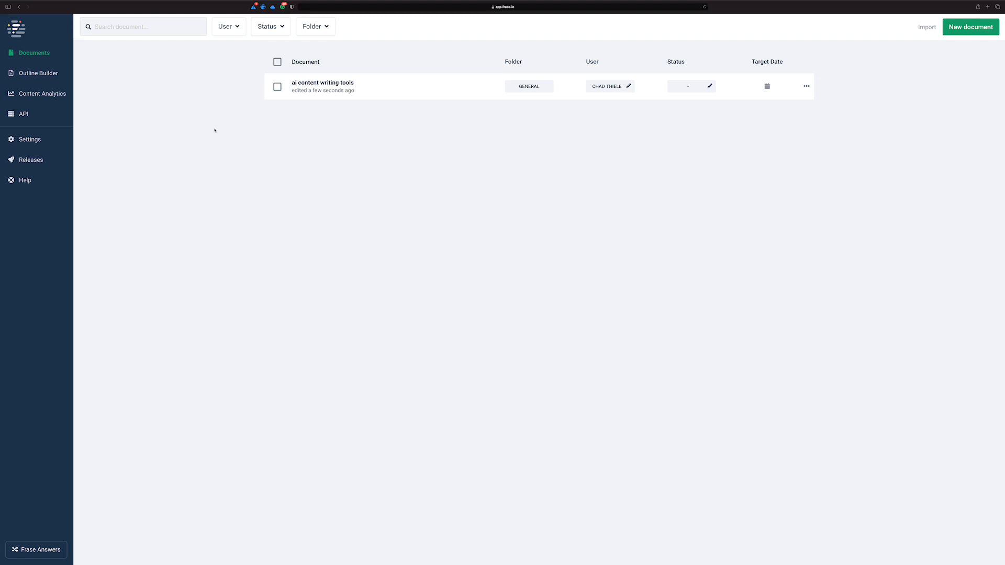
pyautogui.moveTo(183, 167)
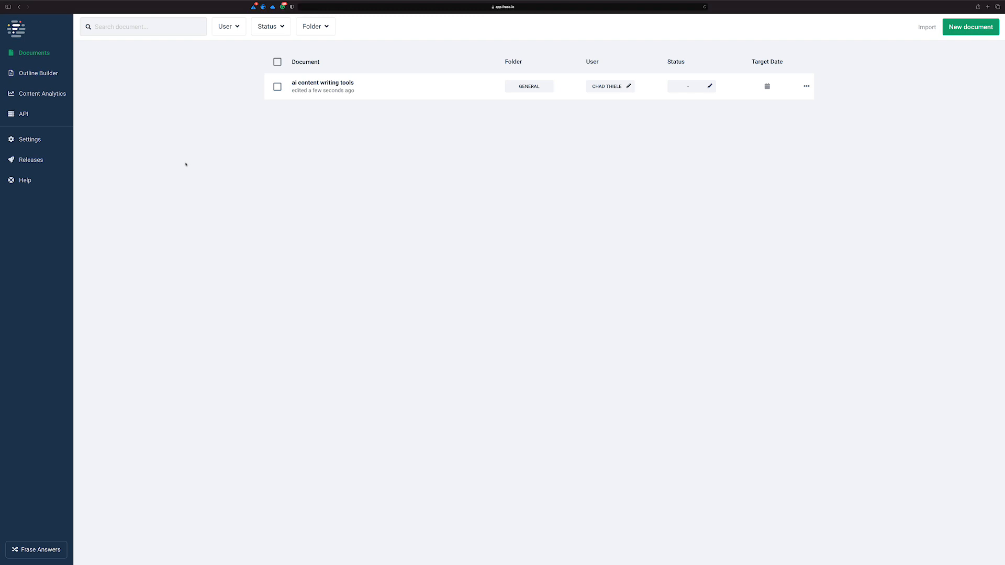
pyautogui.moveTo(184, 165)
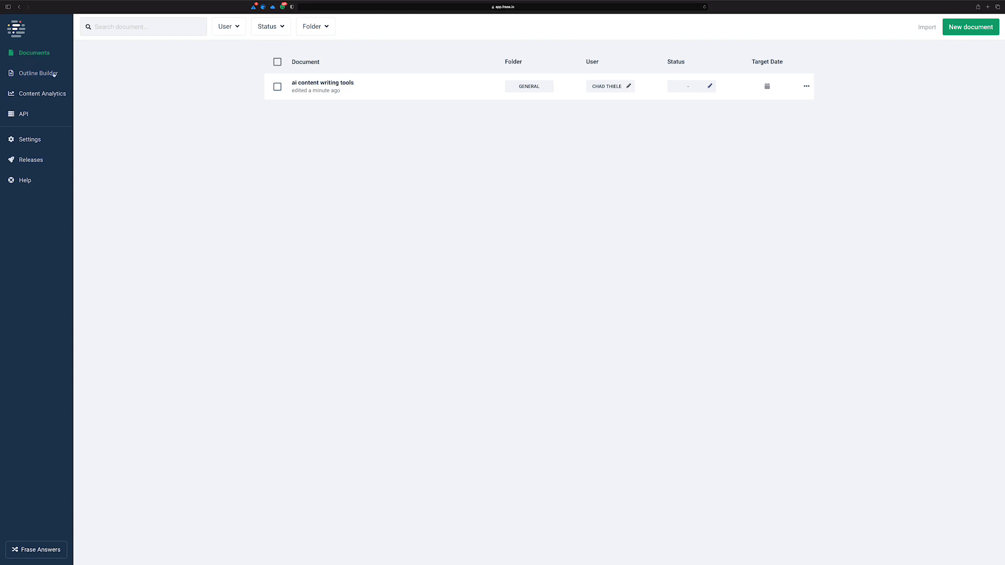
pyautogui.moveTo(147, 110)
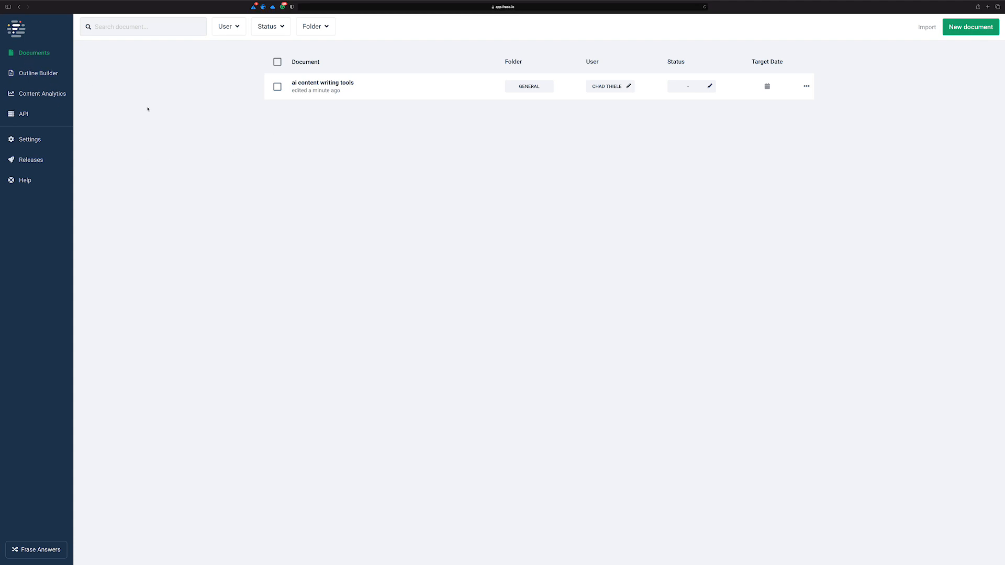